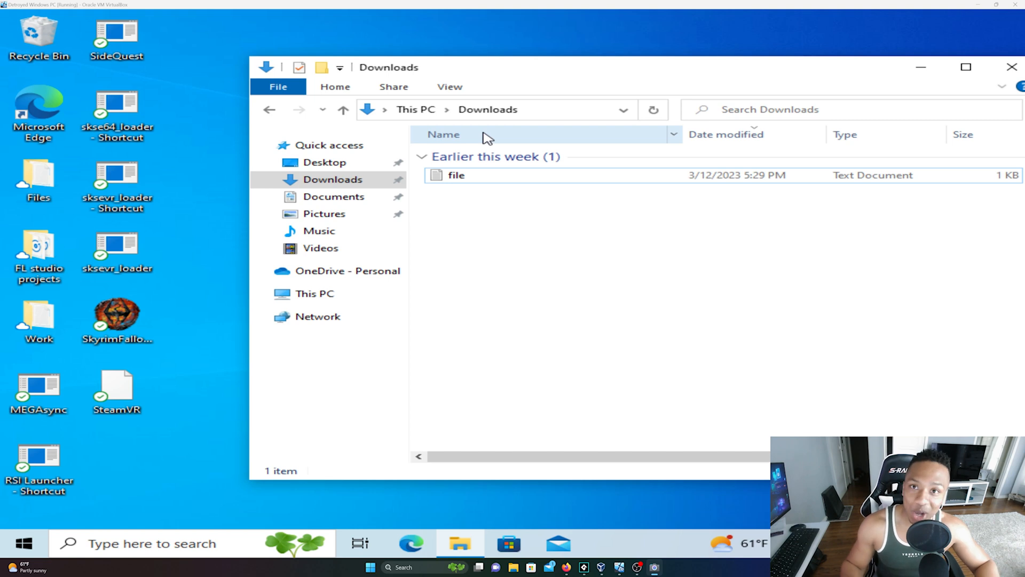
pyautogui.moveTo(662, 52)
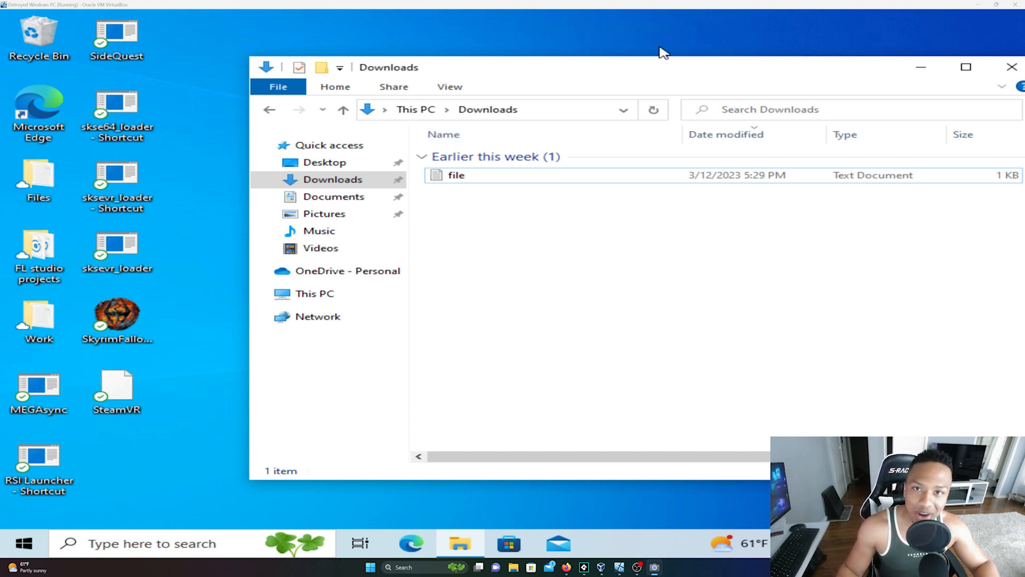
pyautogui.moveTo(442, 210)
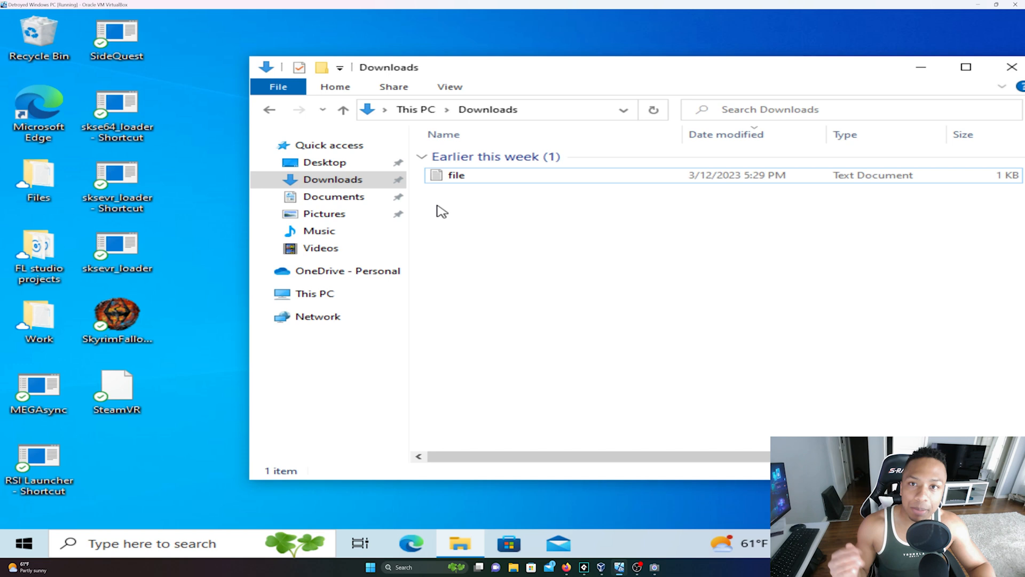
# Step: Create a new text document in Downloads named 'Microsoft Registry'
pyautogui.rightClick(441, 210)
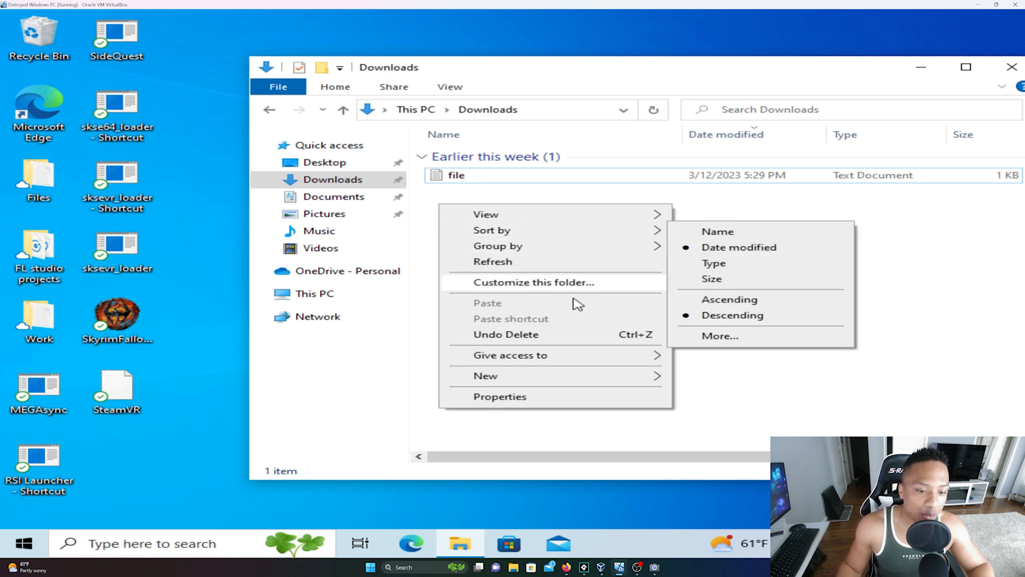
pyautogui.moveTo(486, 376)
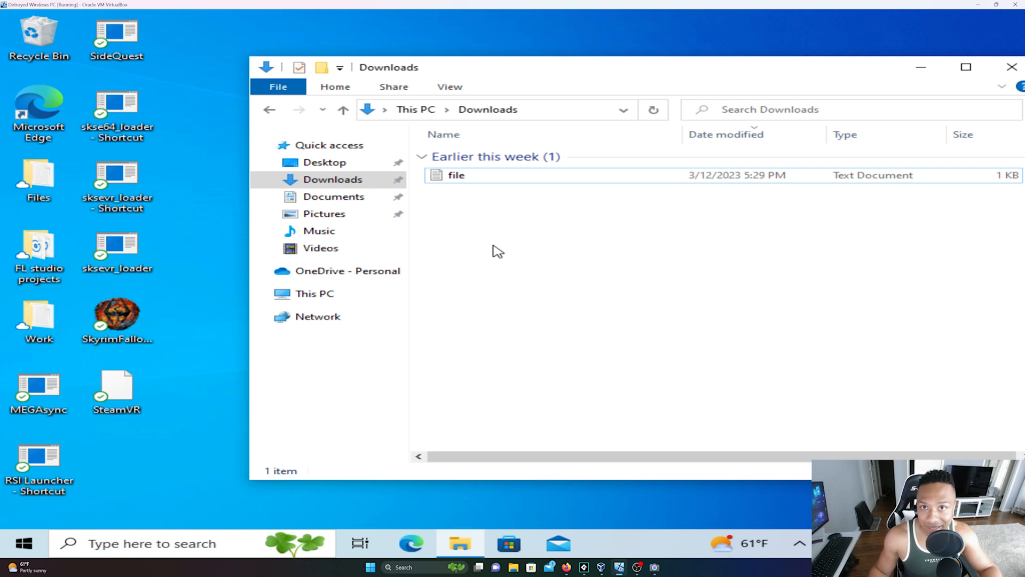
pyautogui.rightClick(498, 251)
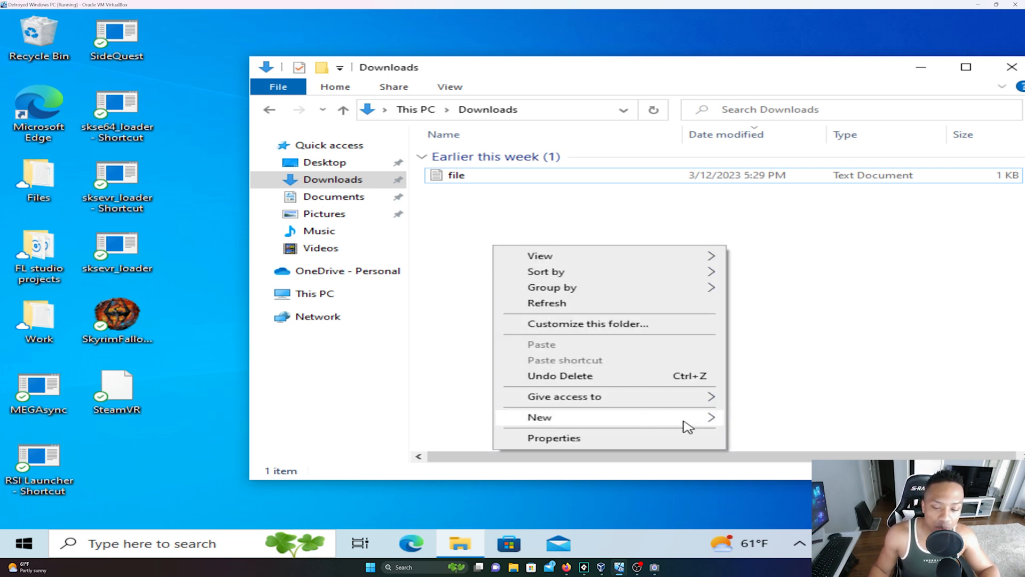
pyautogui.click(540, 417)
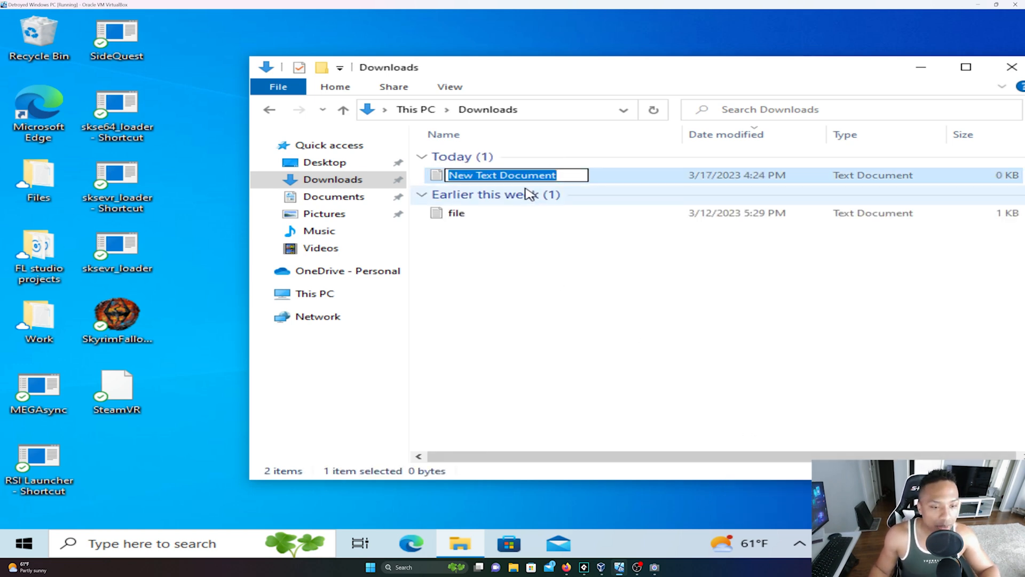
pyautogui.write('Microsoft Registry')
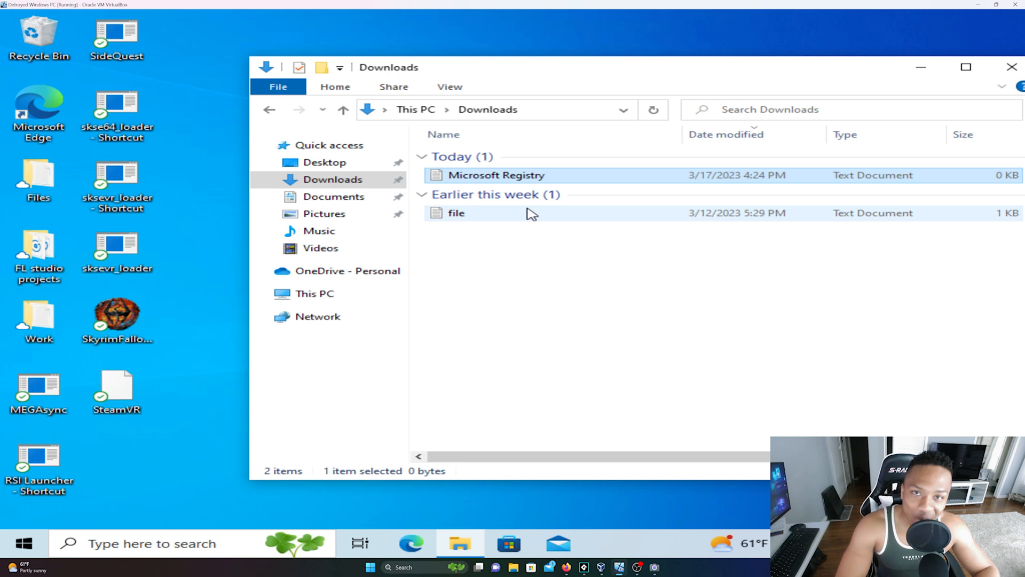
pyautogui.doubleClick(497, 175)
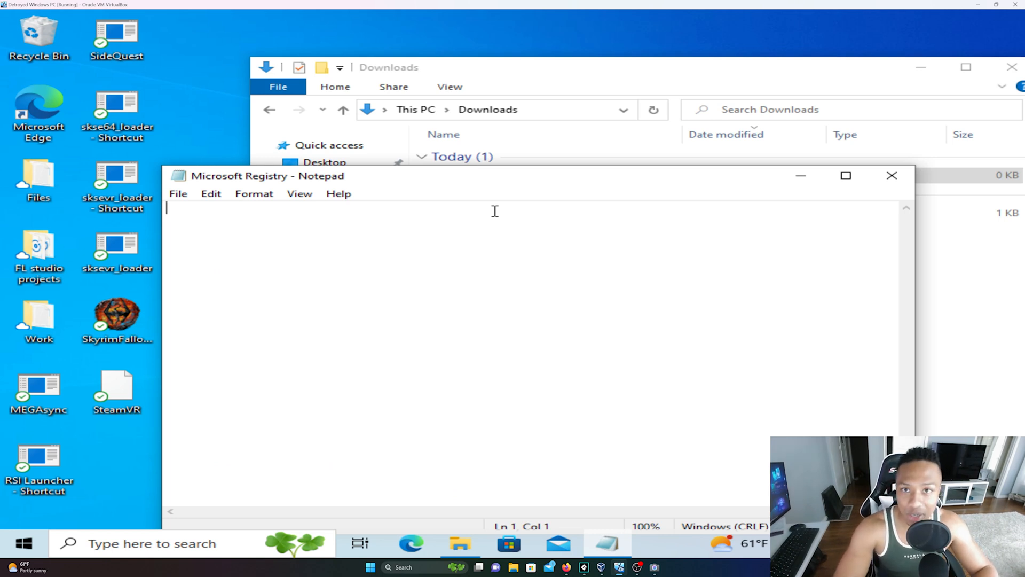
pyautogui.write('@echo off')
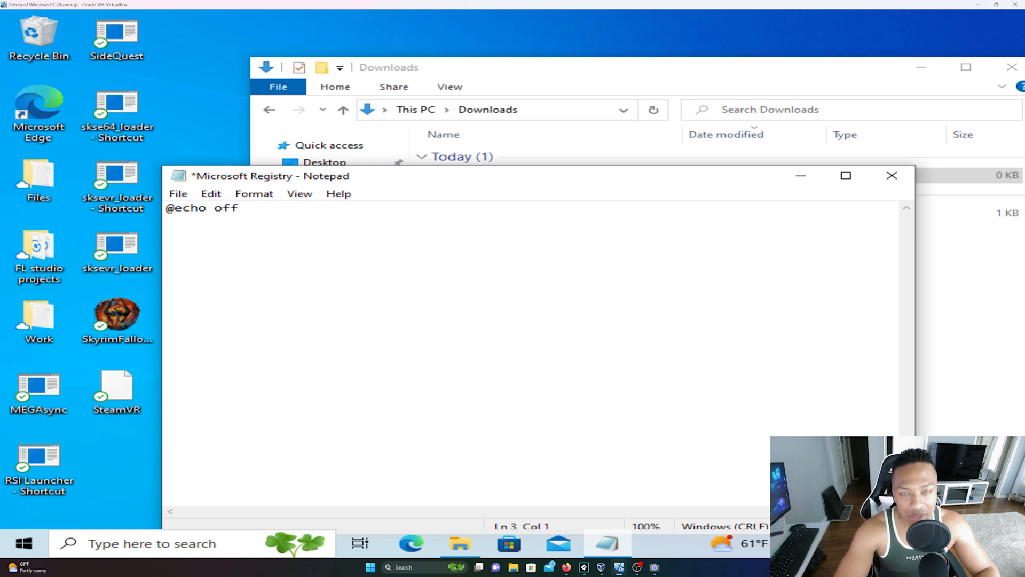
pyautogui.press('enter')
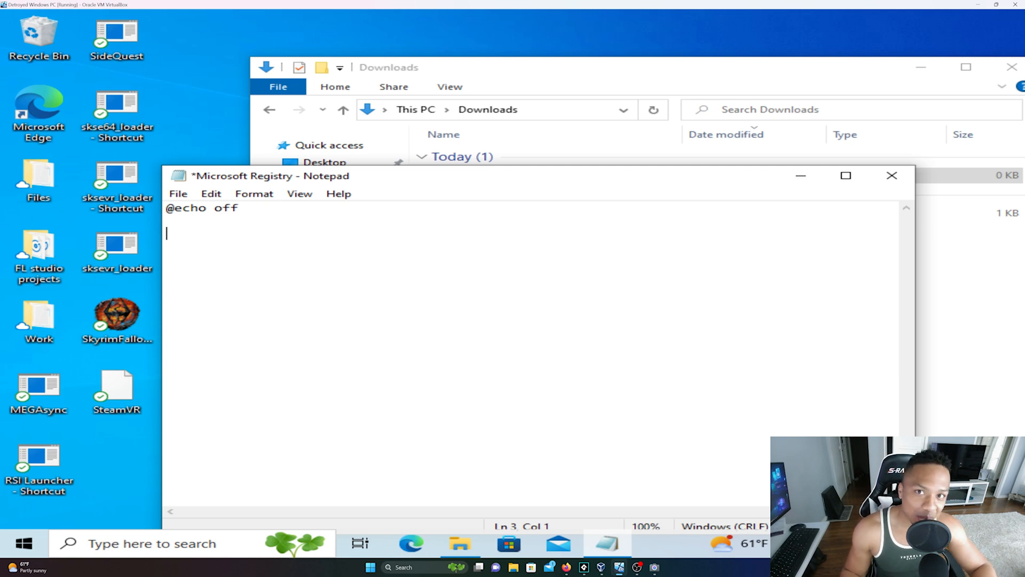
# Step: Add the line set "startup_folder=%appdata%\microsoft\windows\start menu\programs\startup"
pyautogui.write('set')
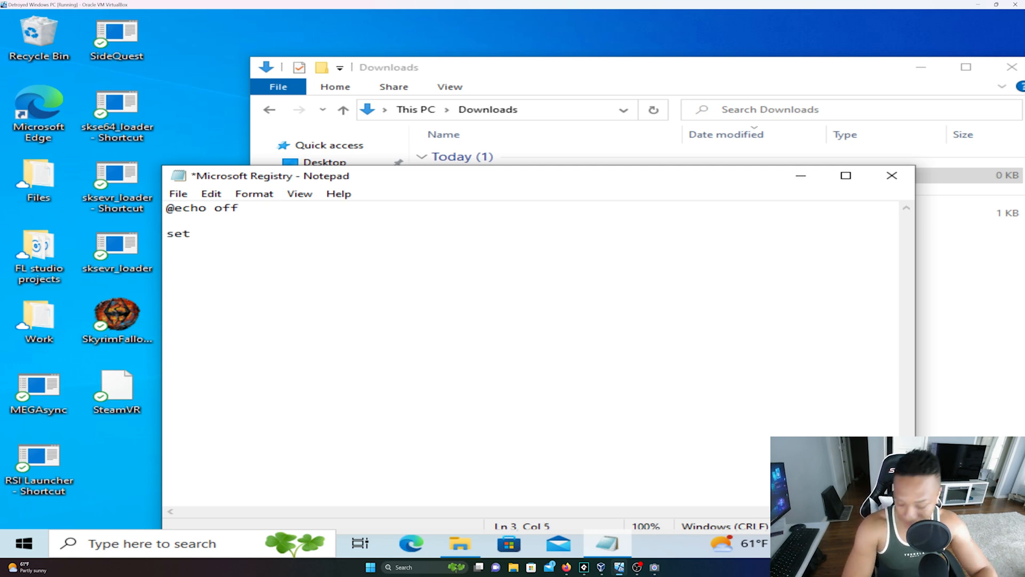
pyautogui.write('"')
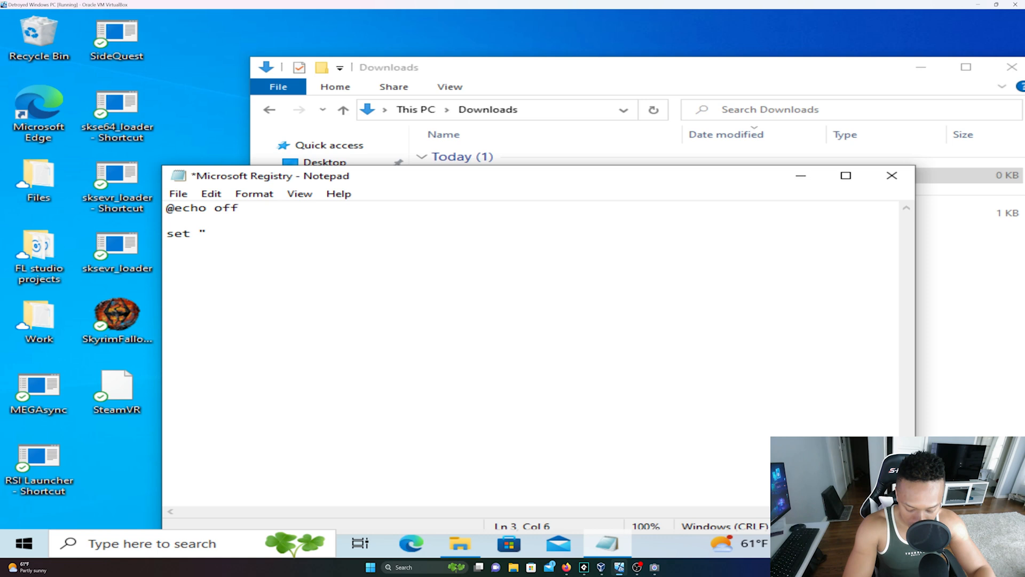
pyautogui.write('star')
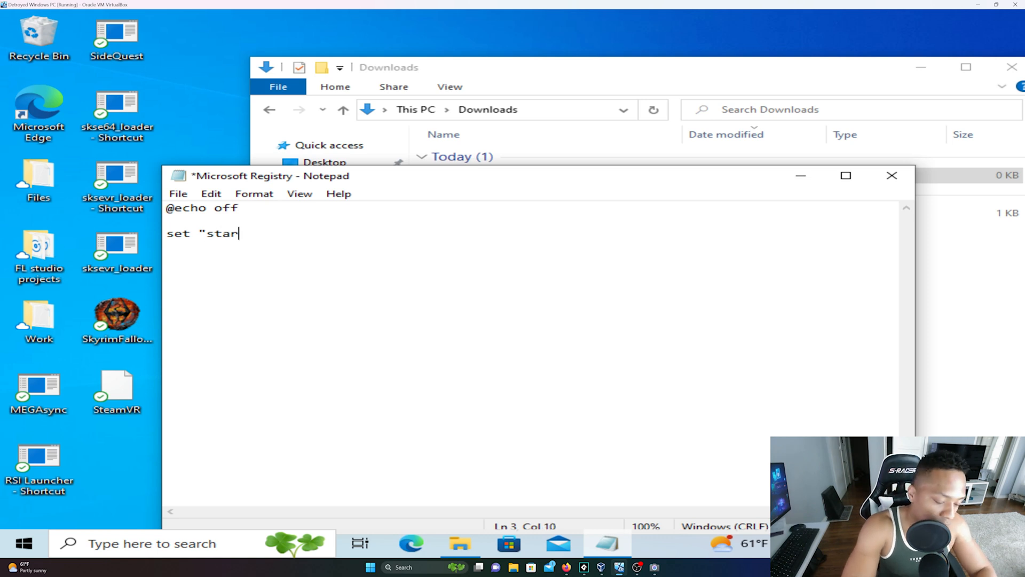
pyautogui.write('tup_fold')
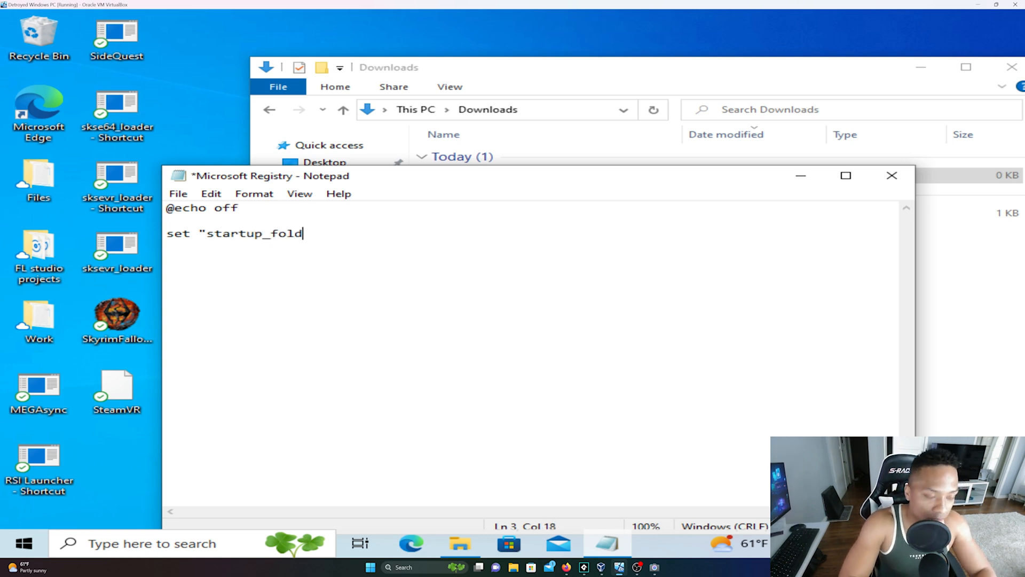
pyautogui.write('er')
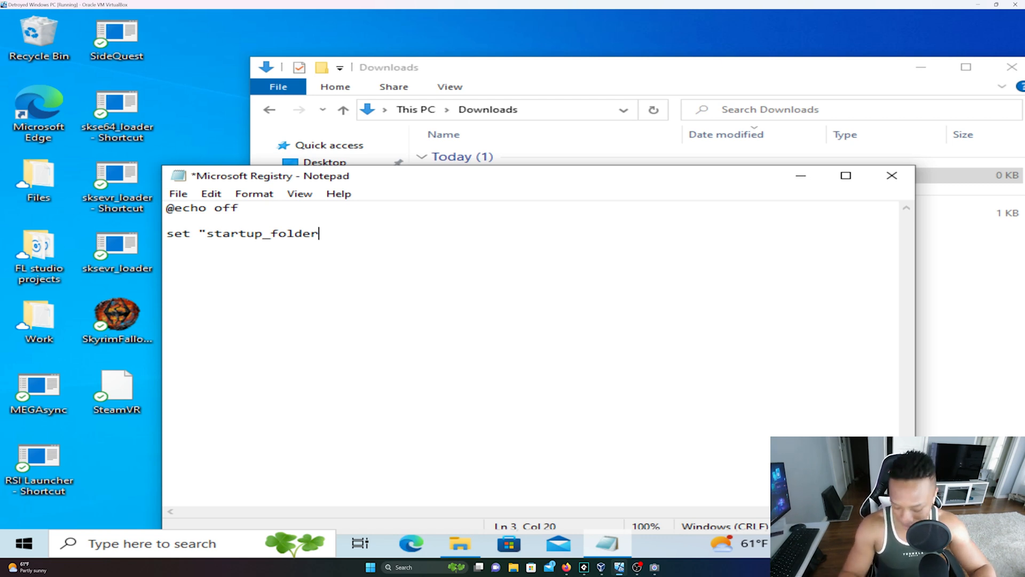
pyautogui.write('=%appdata%\\microsoft\\windows\\start menu\\programs\\startup')
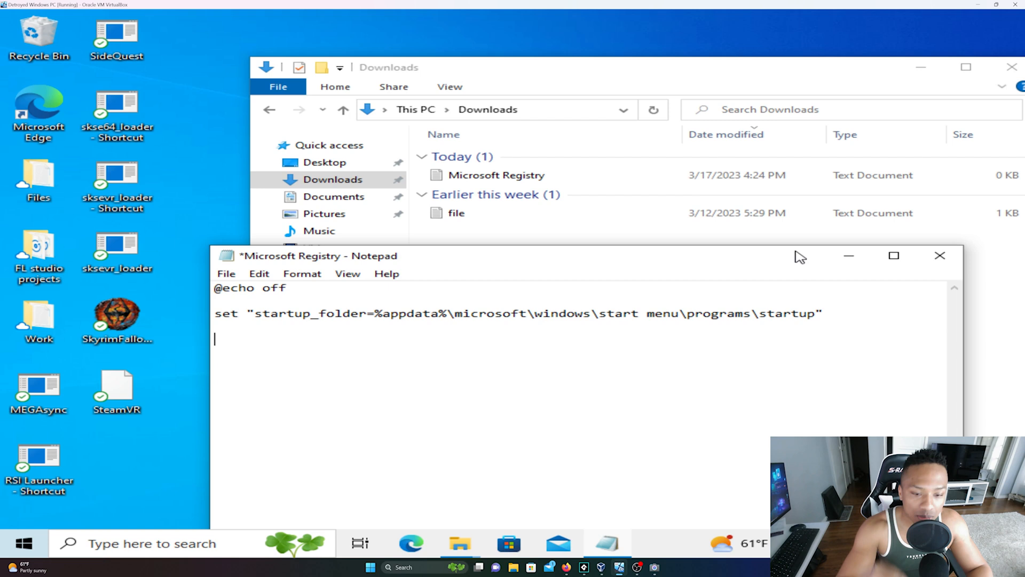
# Step: Add copy "C:\Users\harve\Downloads\Microsoft Registry.bat" "%startup_folder%" and start a new line
pyautogui.write('co')
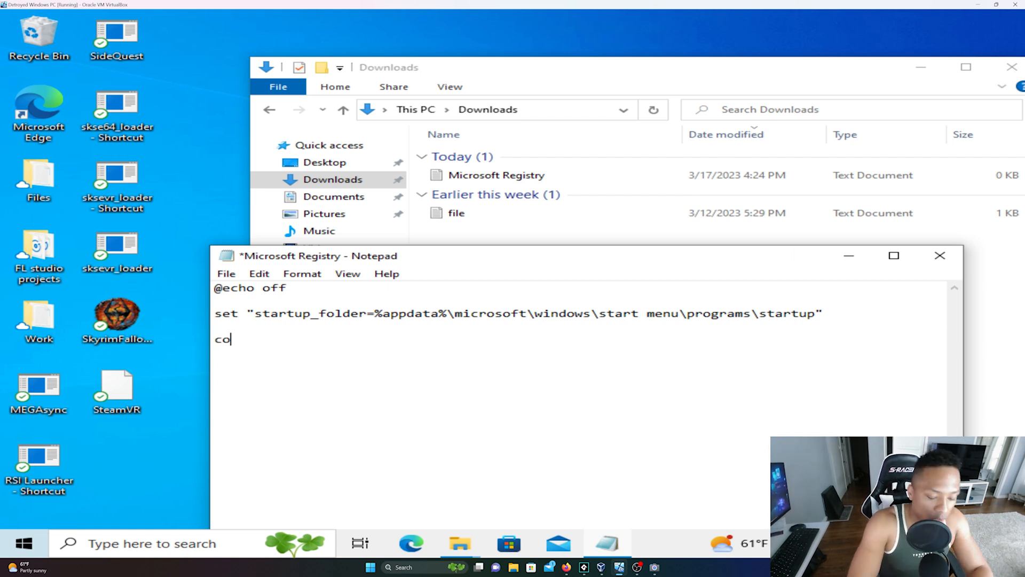
pyautogui.write('py')
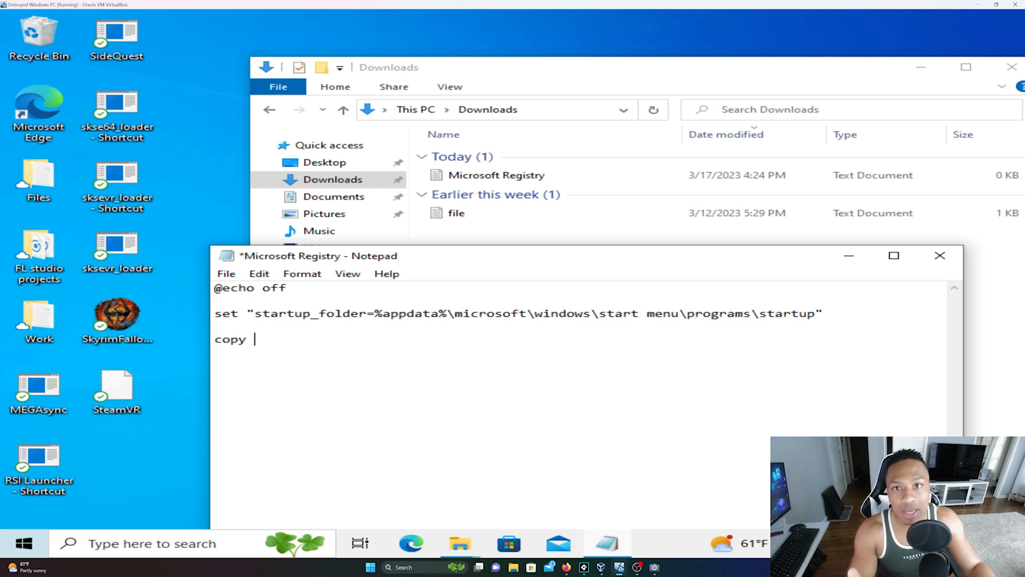
pyautogui.moveTo(856, 196)
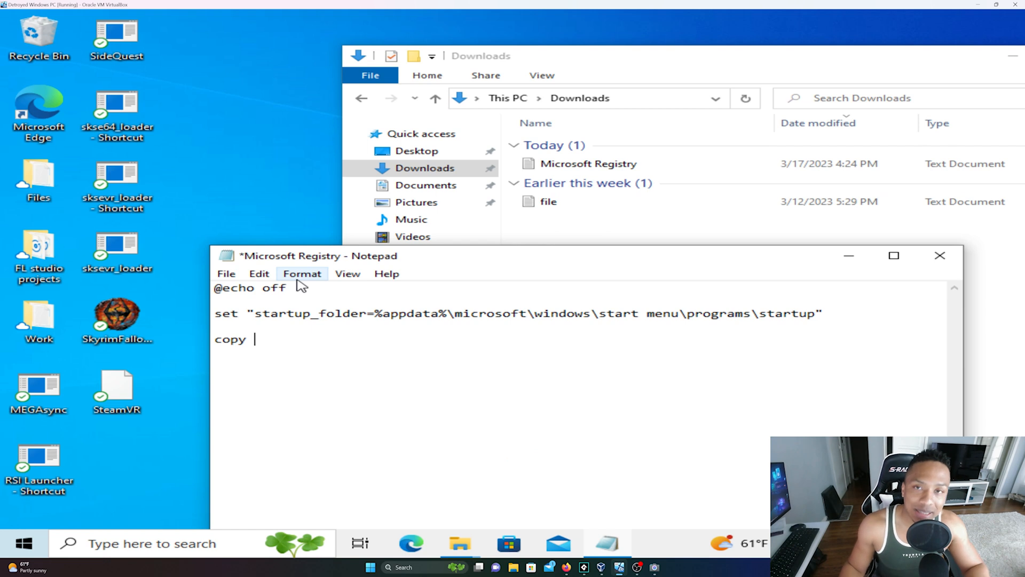
pyautogui.write('"C:\\Users\\harve\\Downloads\\Microsoft Registry.bat" "%startup_folder%"')
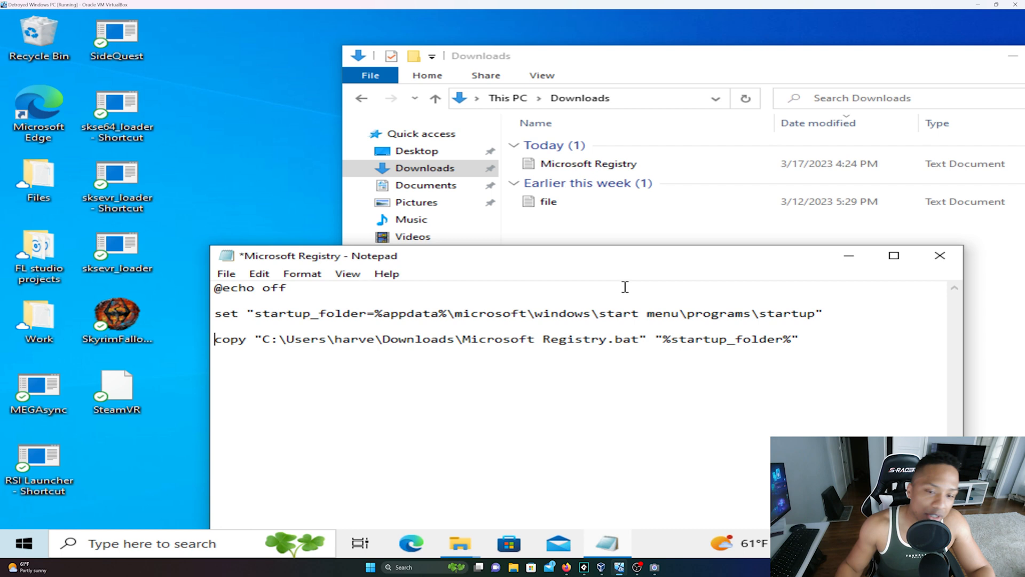
pyautogui.moveTo(463, 338); pyautogui.dragTo(567, 338)
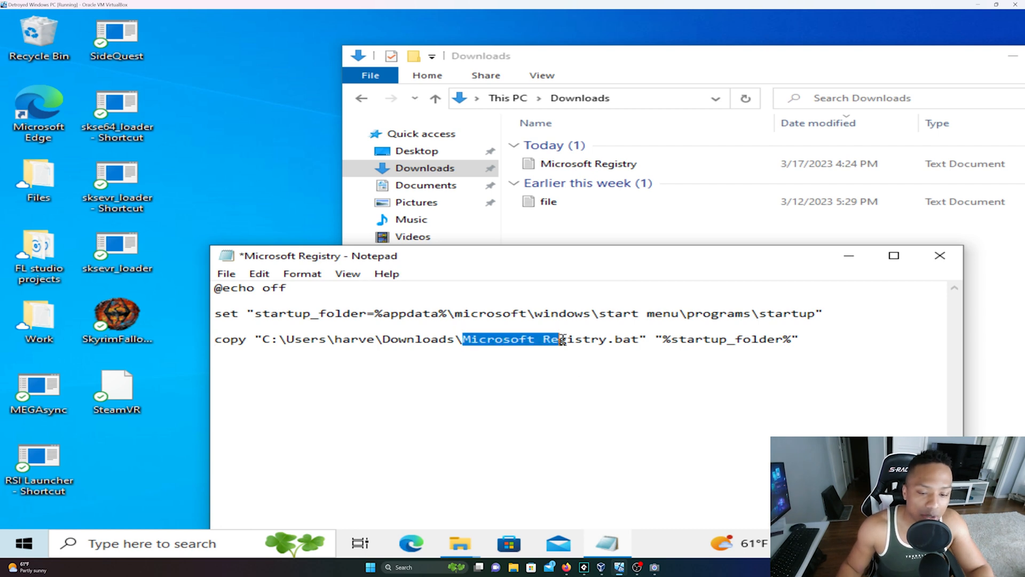
pyautogui.click(588, 164)
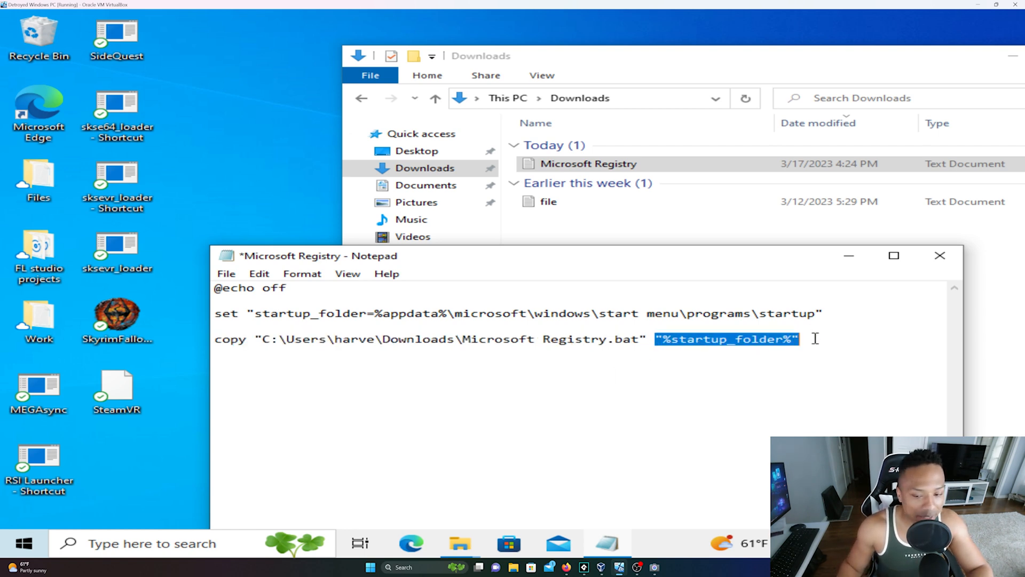
pyautogui.doubleClick(230, 339)
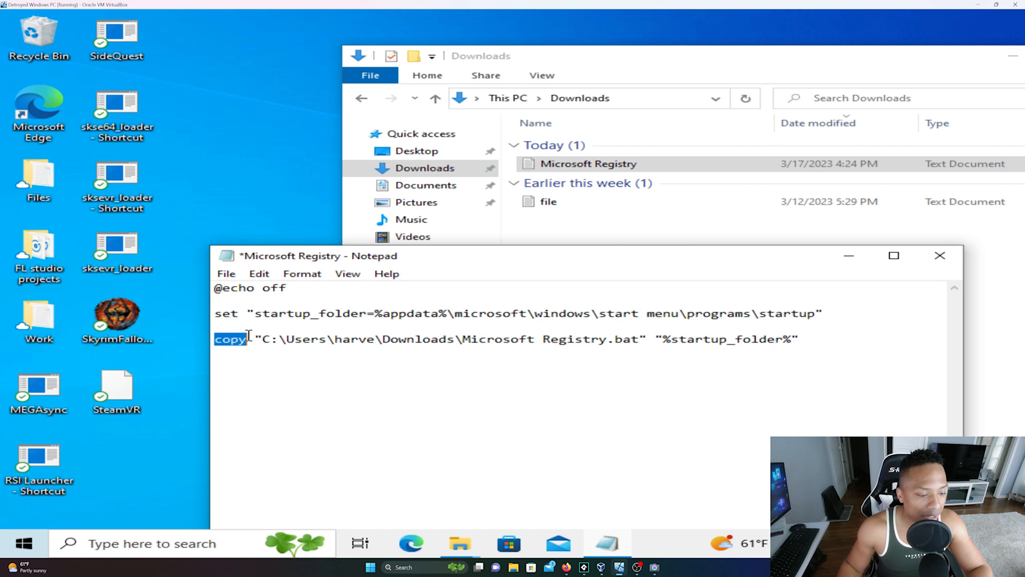
pyautogui.moveTo(257, 339); pyautogui.dragTo(633, 339)
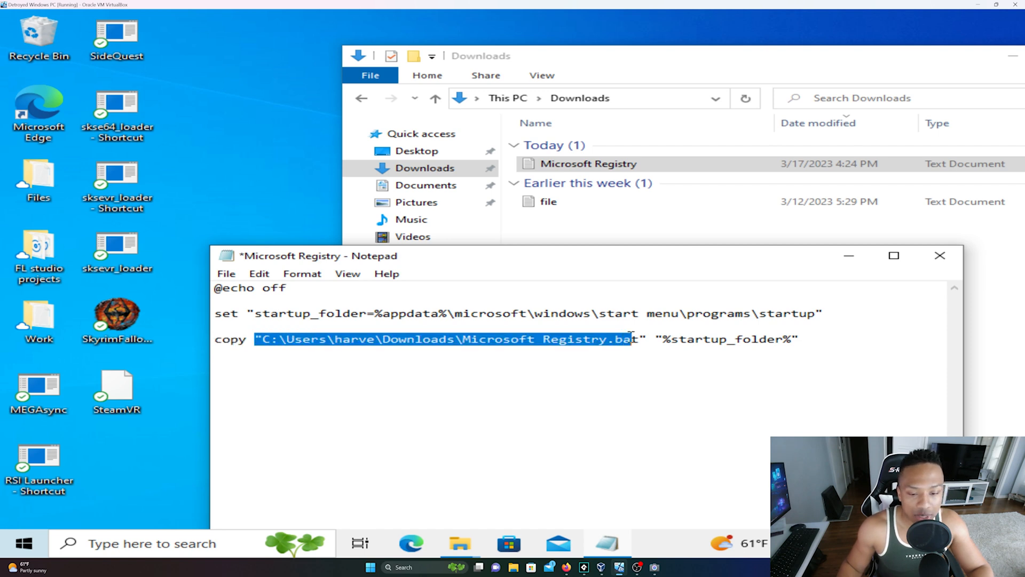
pyautogui.click(657, 339)
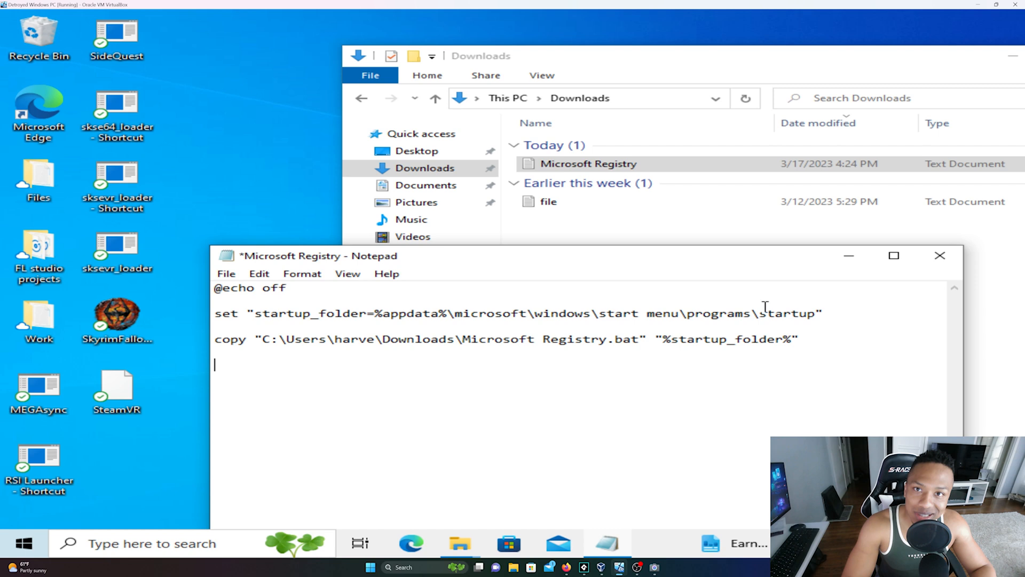
# Step: Add the line 'shutdown -s -t 0' and highlight the -t timer switch
pyautogui.write('shutdown -s')
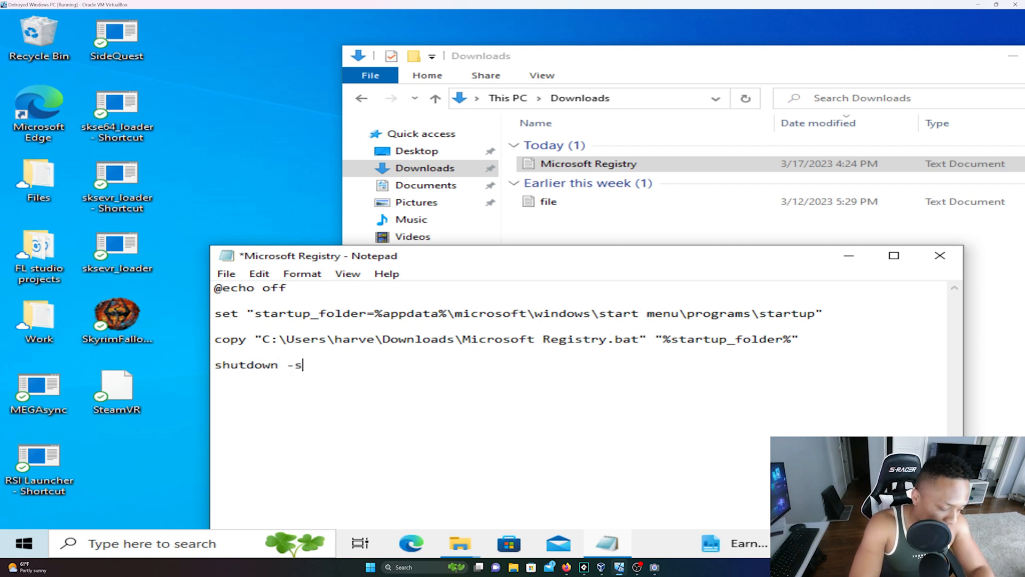
pyautogui.write('-t 0')
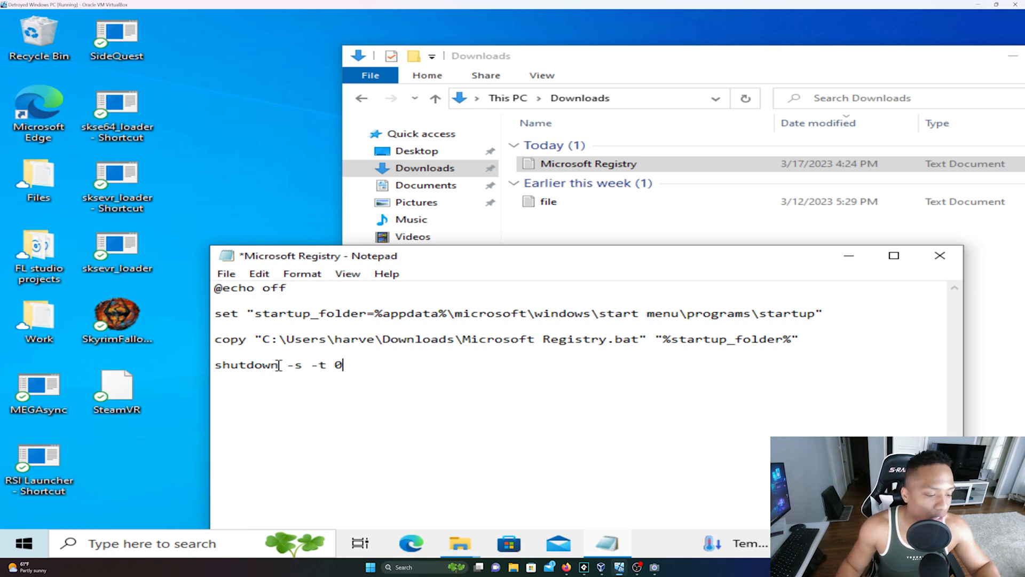
pyautogui.doubleClick(247, 364)
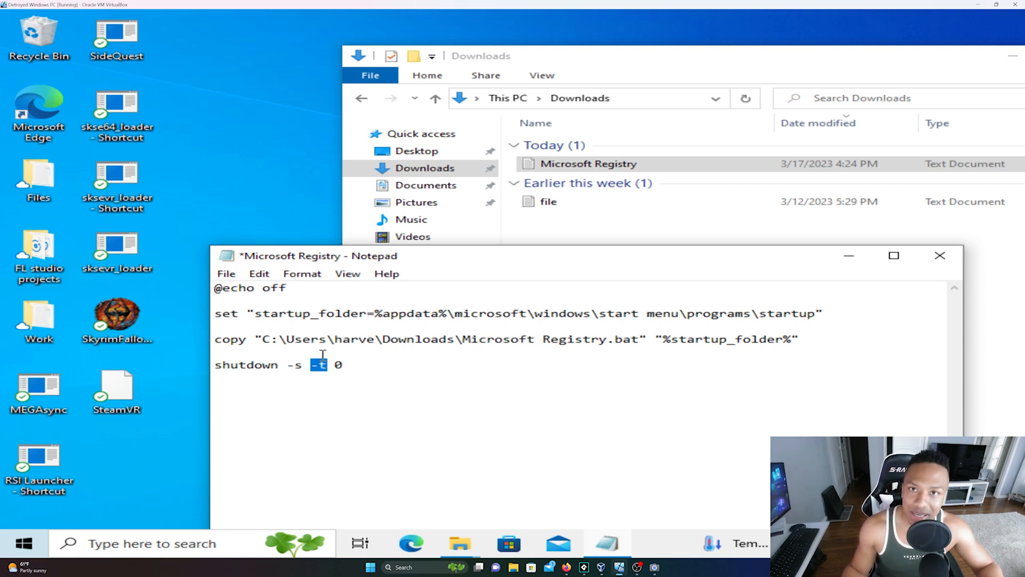
pyautogui.moveTo(341, 364)
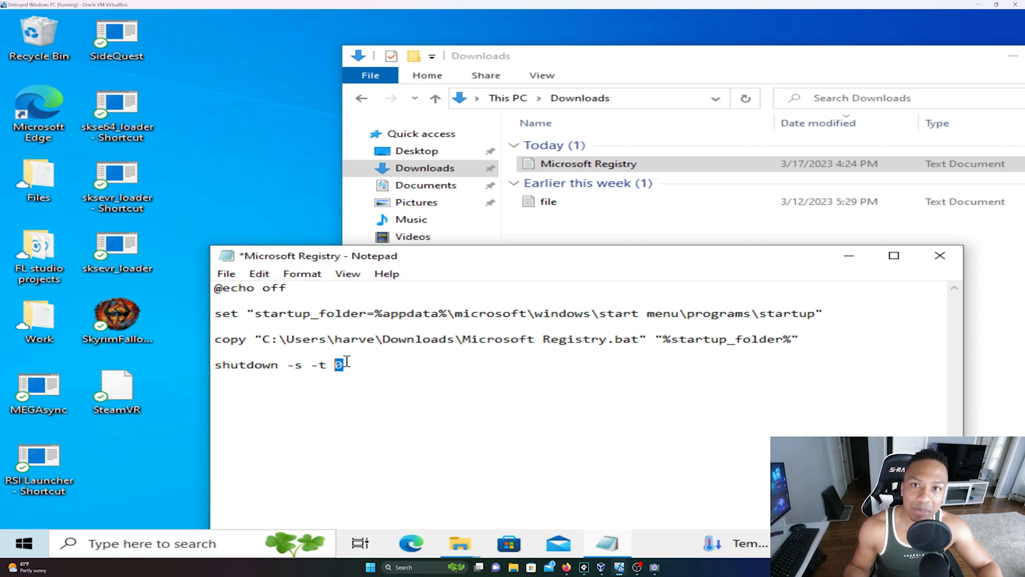
# Step: Save the script in Downloads as 'Microsoft Registry.bat' with the All Files type
pyautogui.click(226, 274)
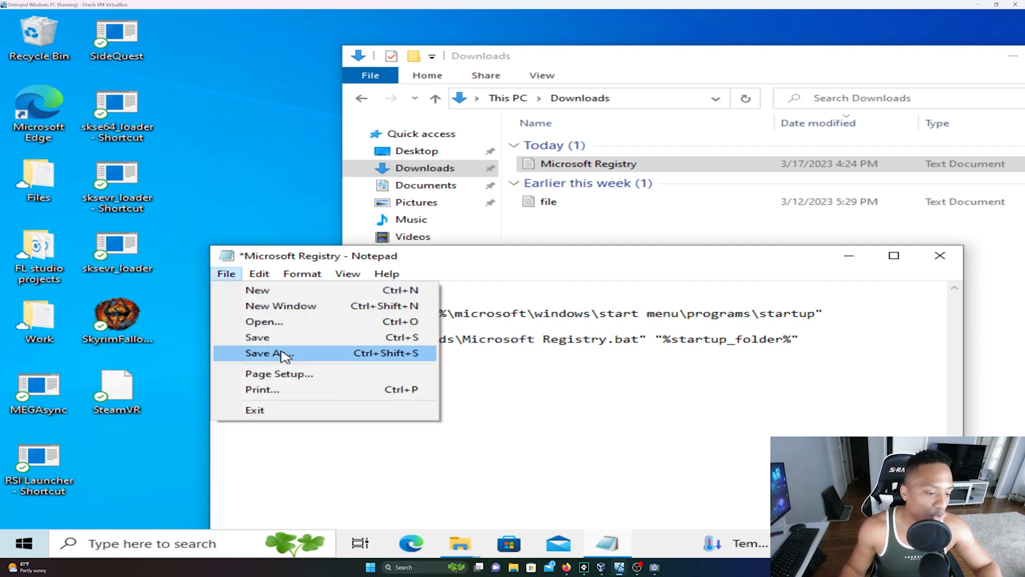
pyautogui.click(268, 353)
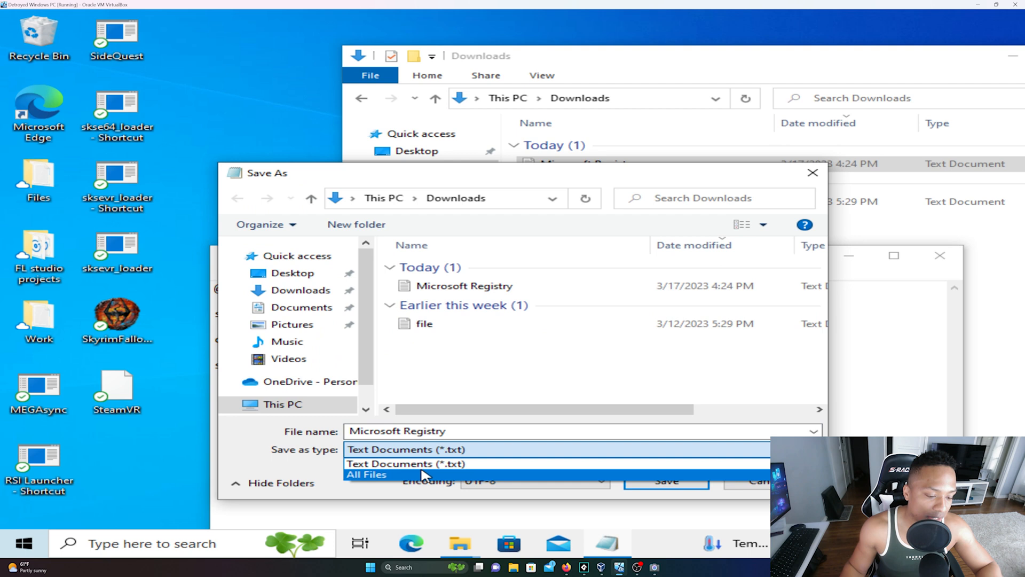
pyautogui.click(367, 474)
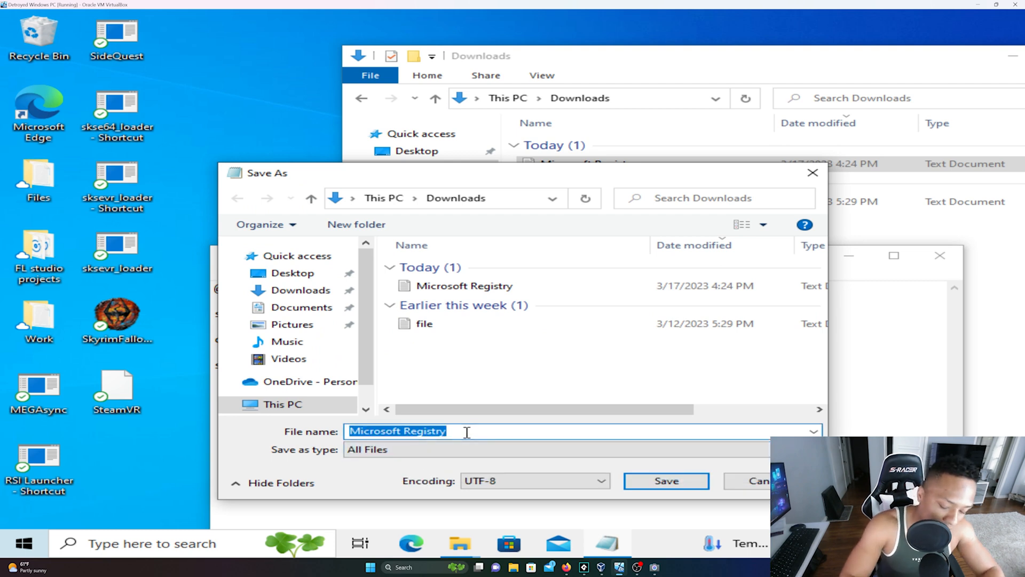
pyautogui.write('.n')
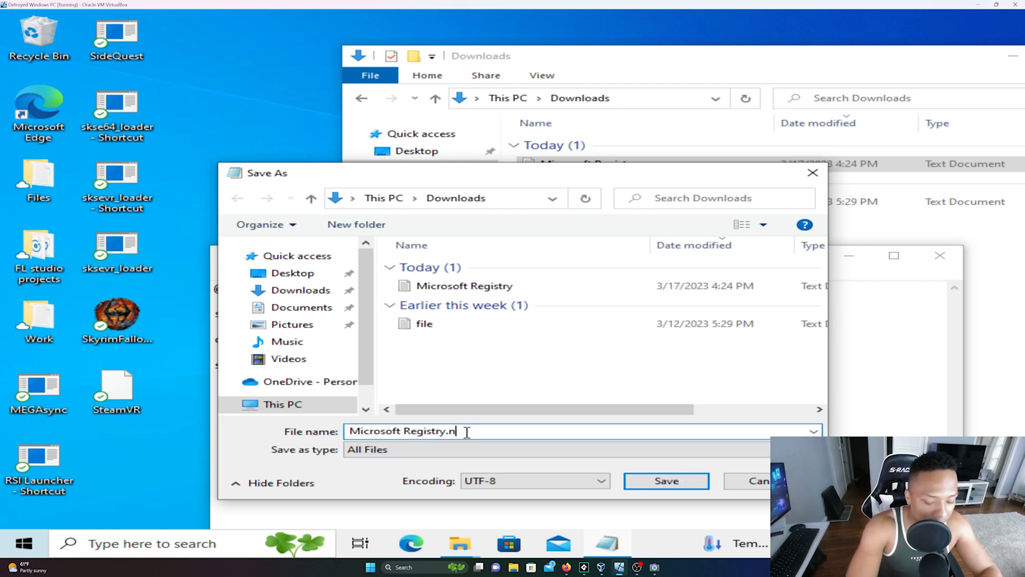
pyautogui.click(665, 481)
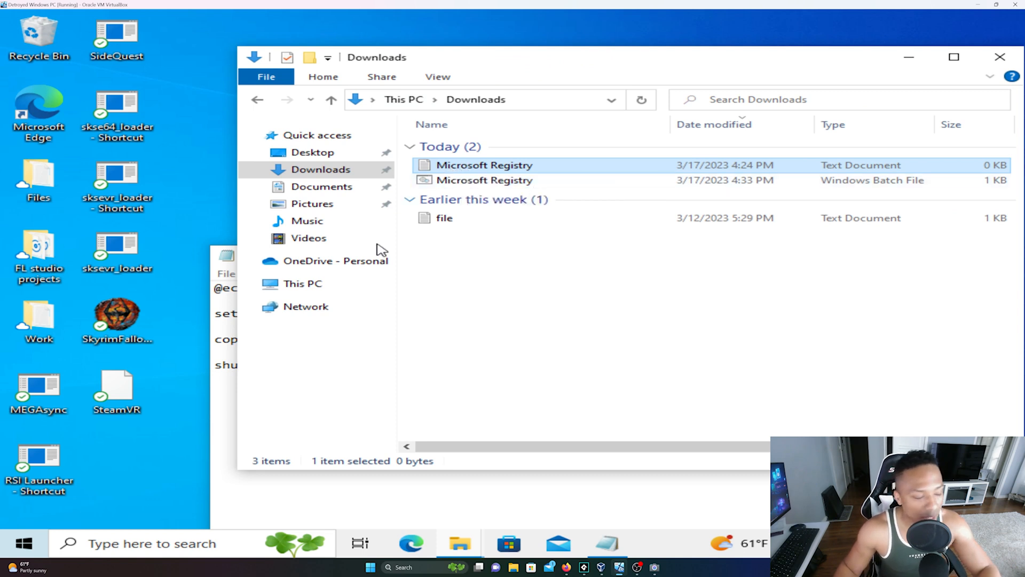
# Step: Close the saved Microsoft Registry script window and leave the virtual machine
pyautogui.doubleClick(484, 165)
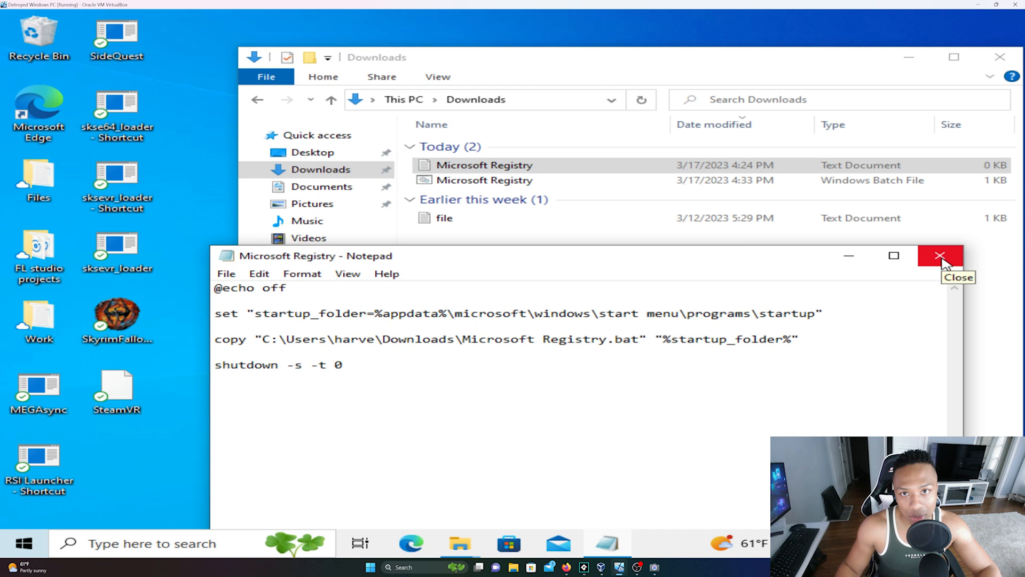
pyautogui.click(940, 255)
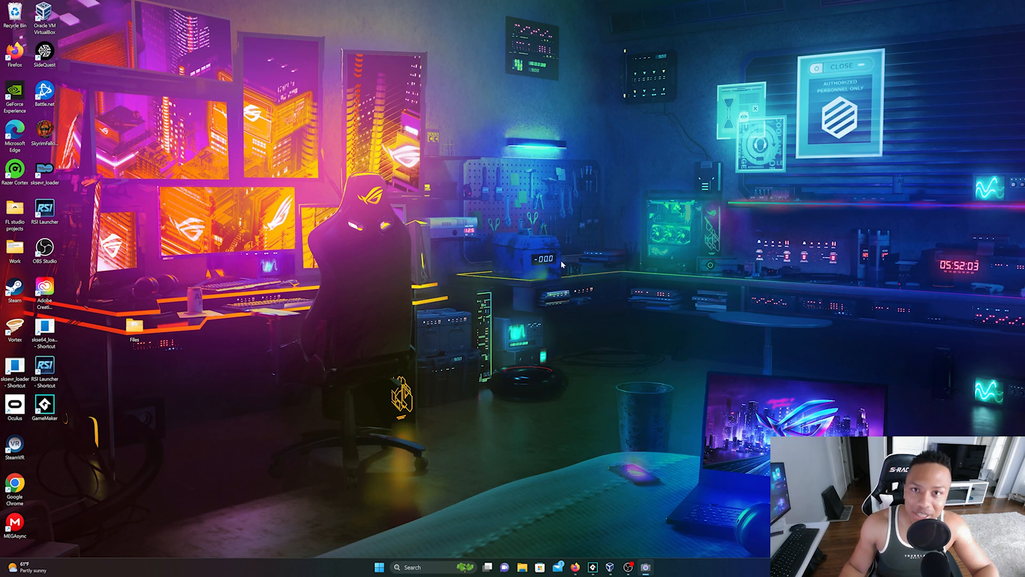
pyautogui.moveTo(561, 264)
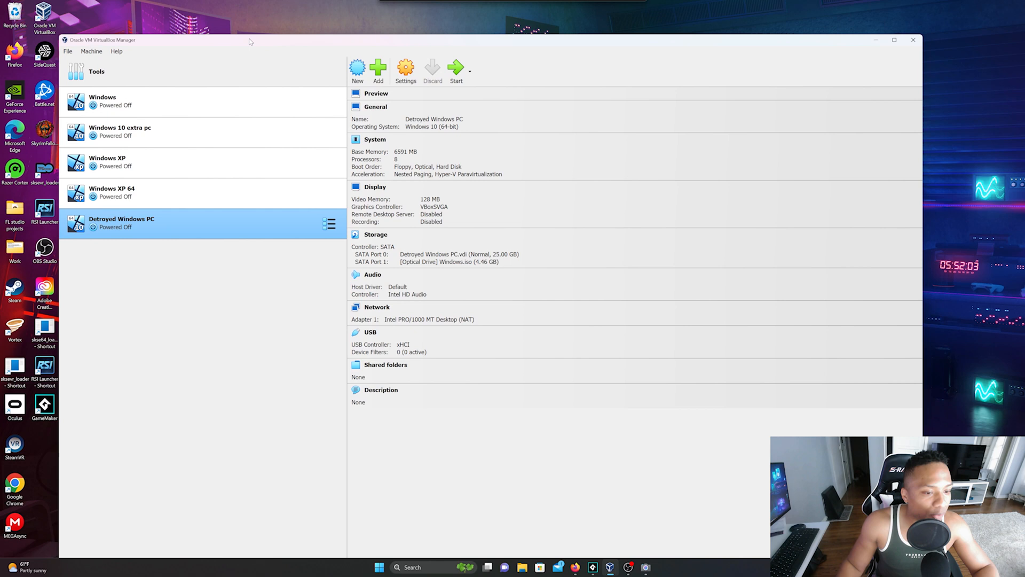
pyautogui.moveTo(455, 70)
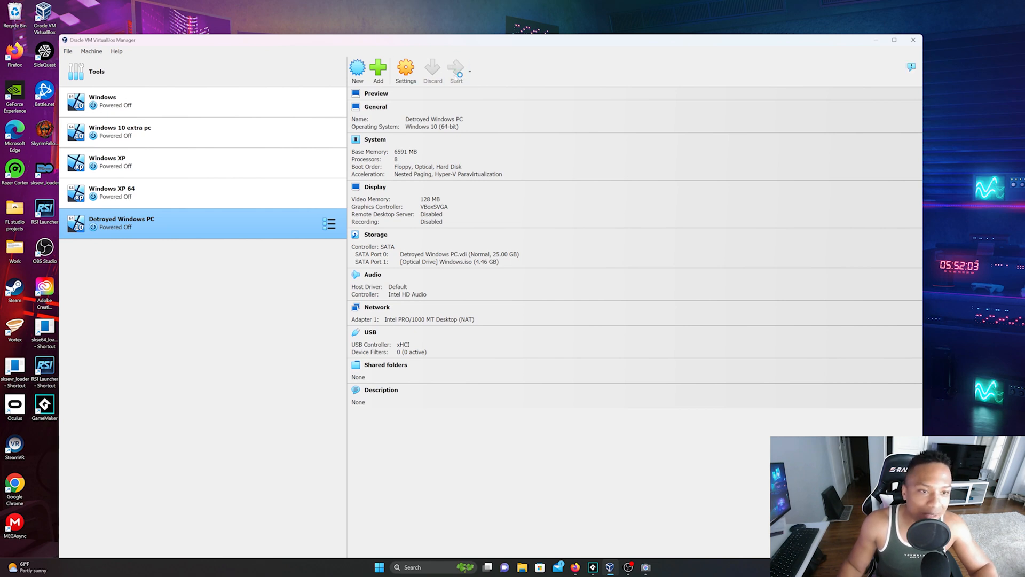
# Step: Boot the Detroyed Windows PC virtual machine and accept switching to scale mode
pyautogui.click(456, 69)
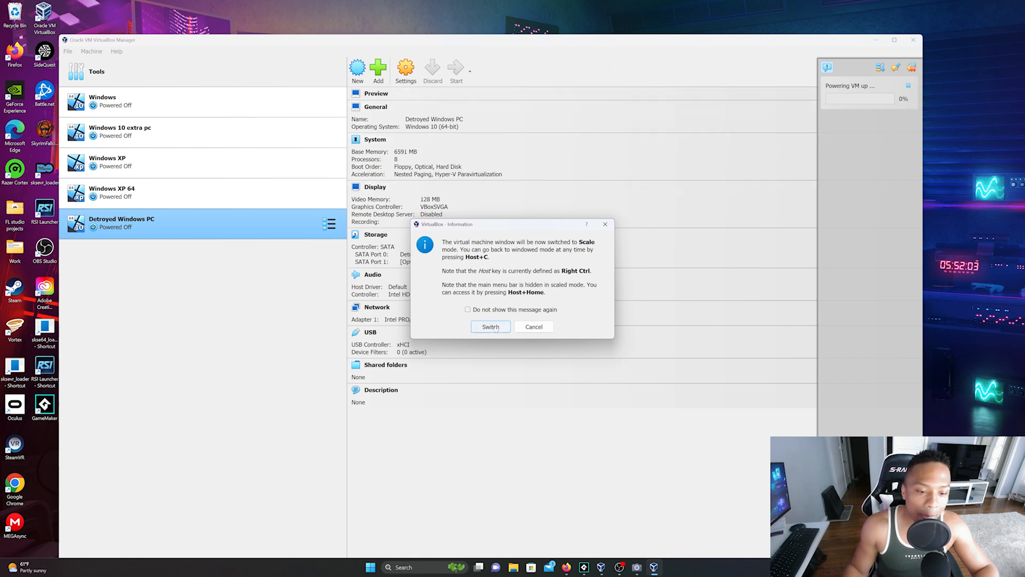
pyautogui.click(490, 327)
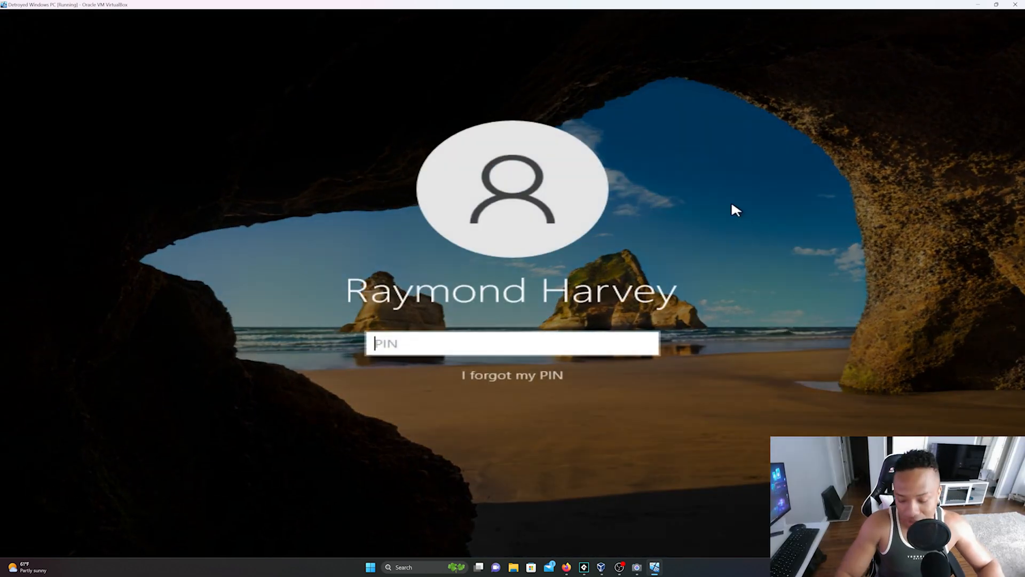
# Step: Confirm the PIN to sign in to the virtual machine's Windows account
pyautogui.press('Enter')
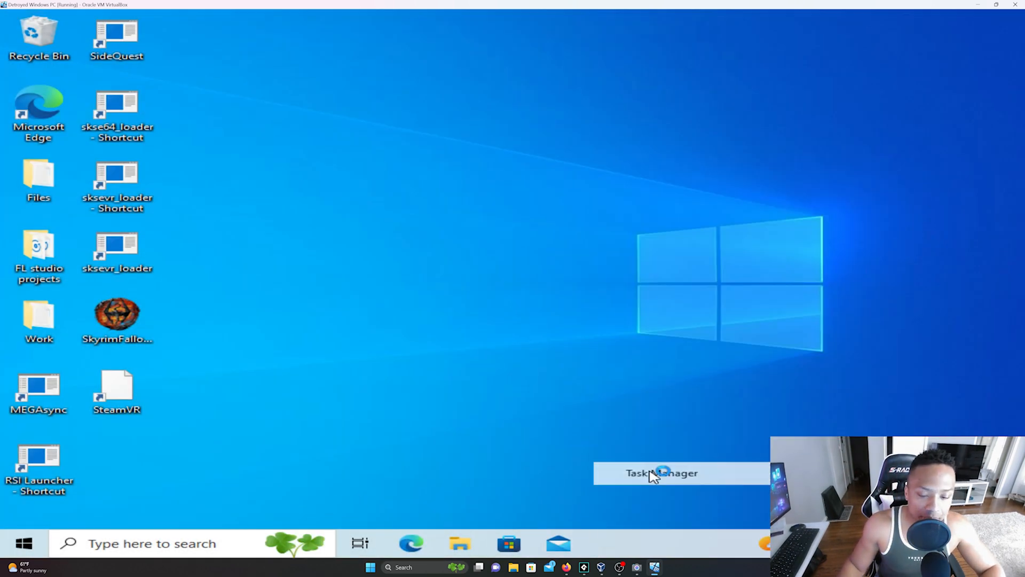
# Step: Open Task Manager and select the enabled Microsoft Registry startup entry
pyautogui.click(661, 473)
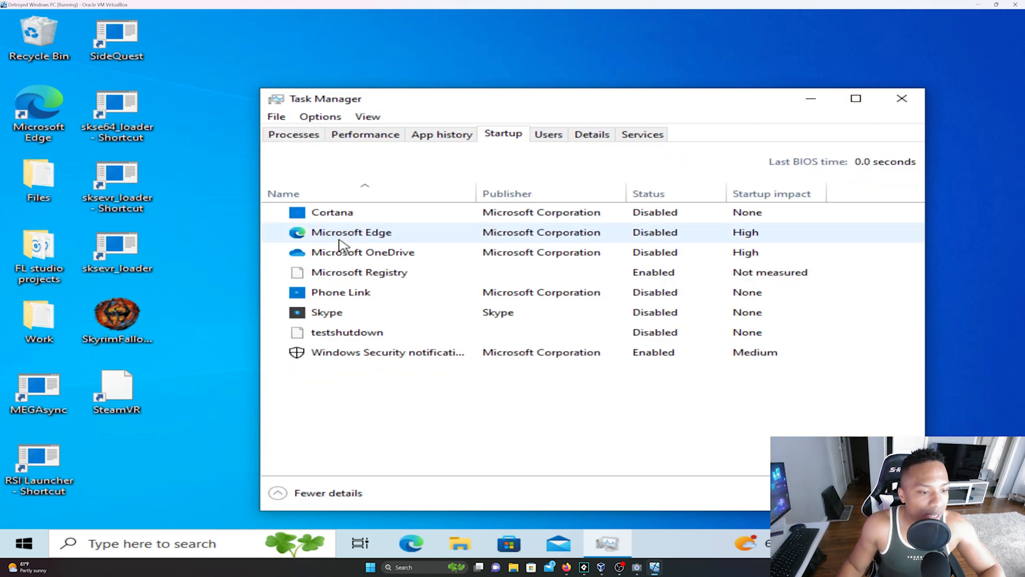
pyautogui.click(359, 272)
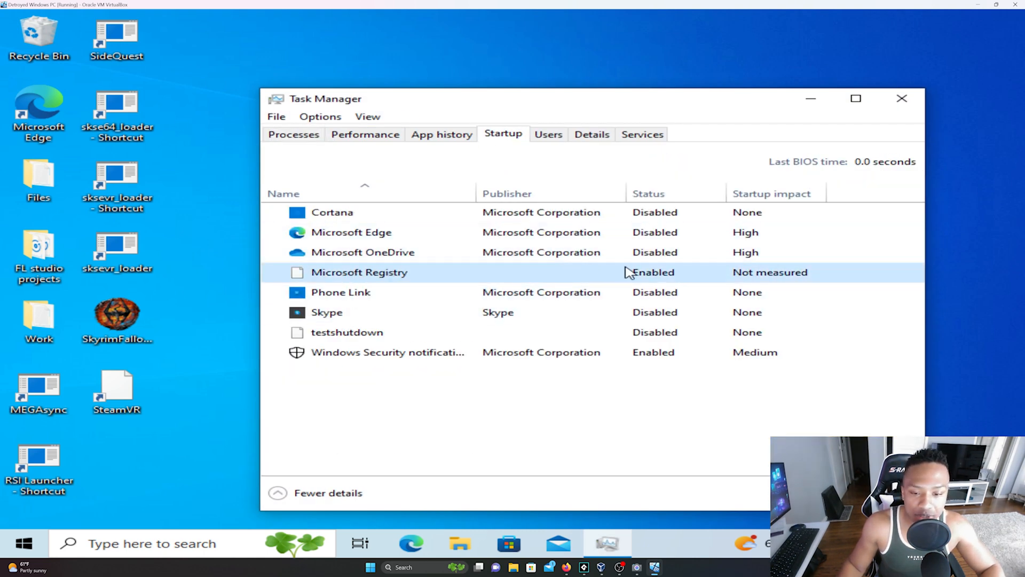
pyautogui.moveTo(382, 278)
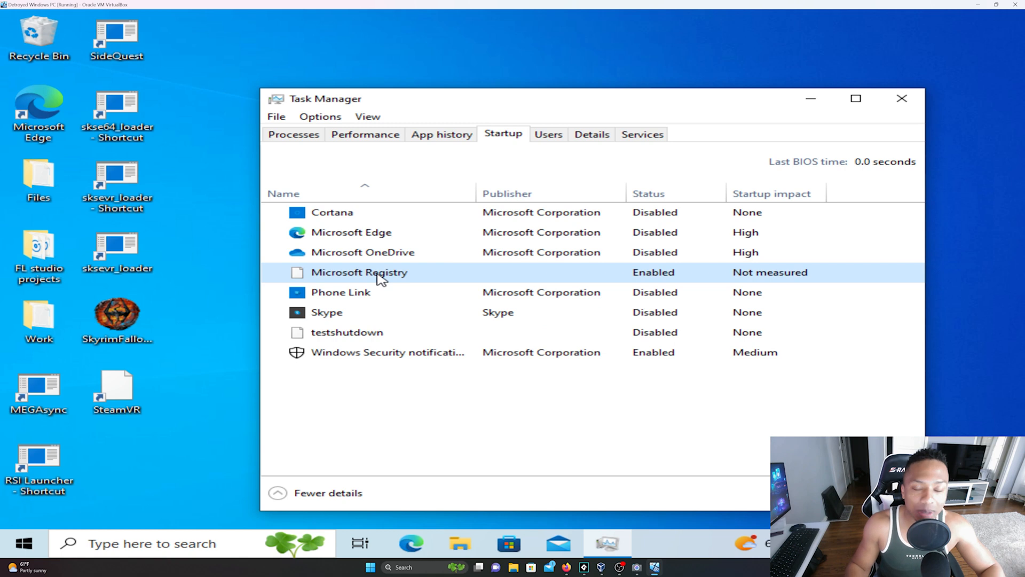